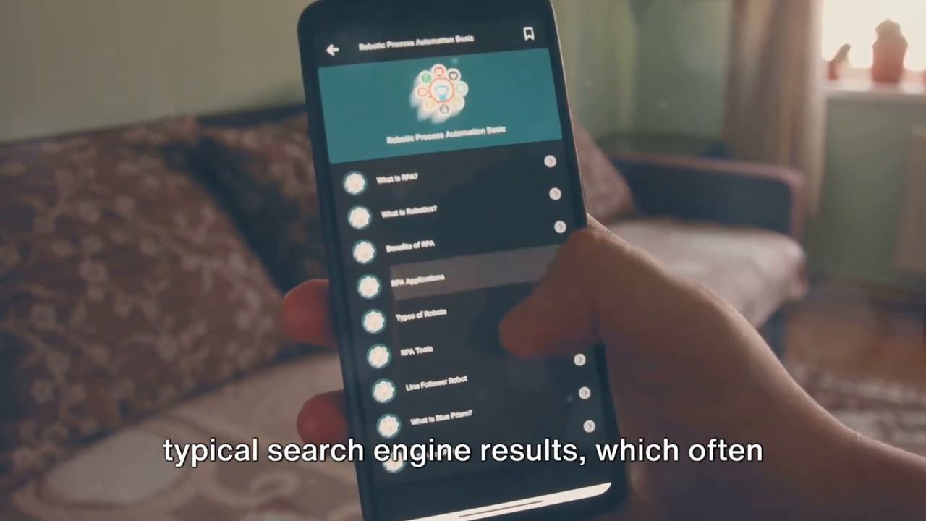
scroll(down, 3)
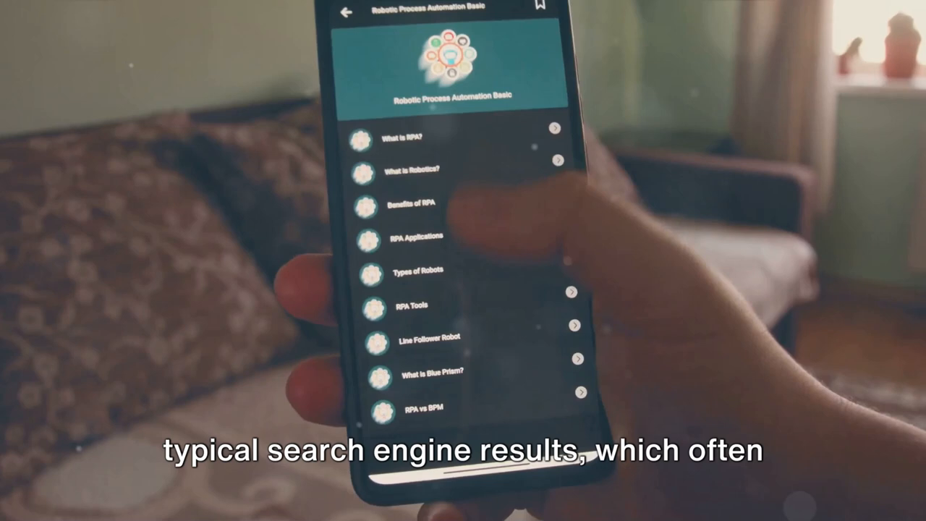